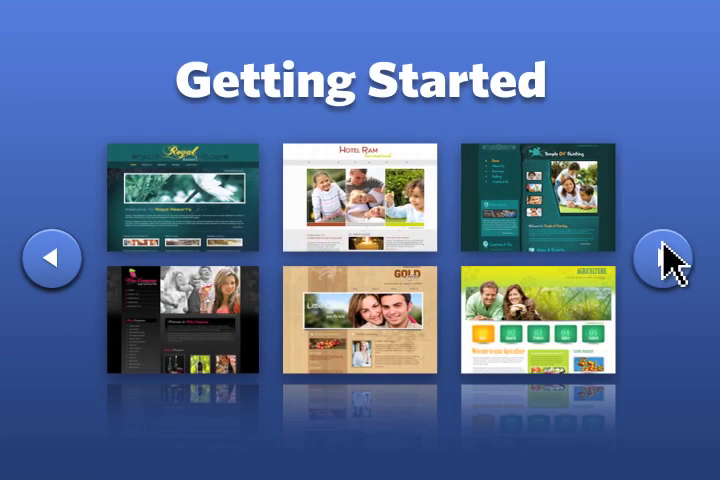
Advance the Getting Started gallery to the next six templates, including Toys and Design Studio
{"action": "left_click", "coordinate": [664, 257]}
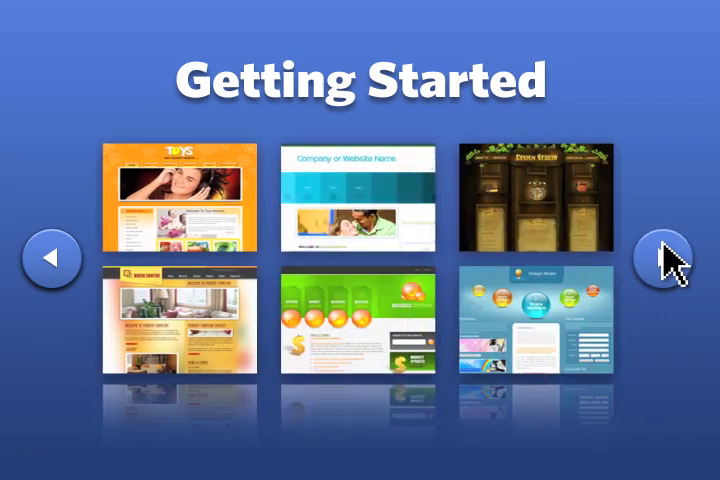